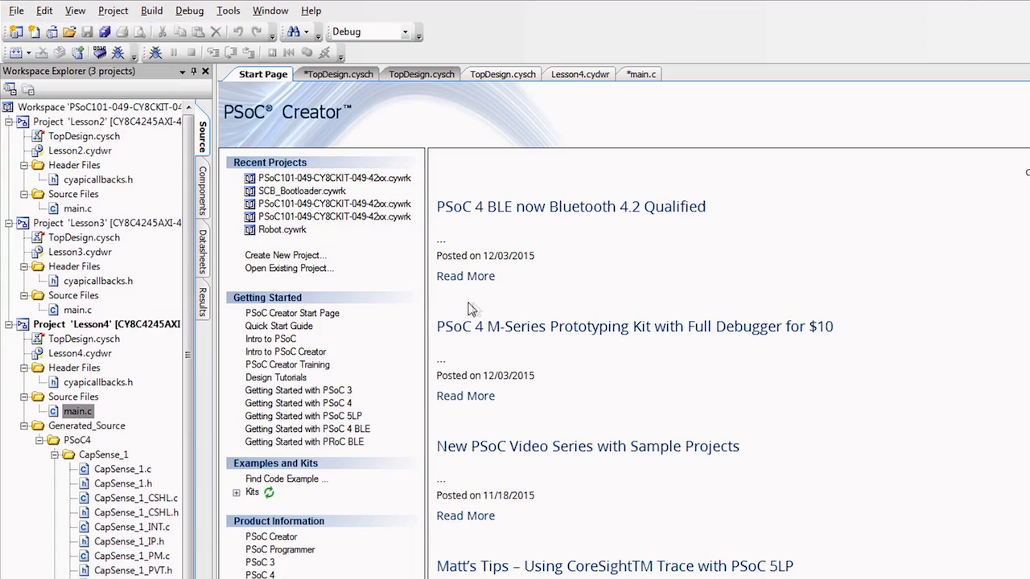
Create project Design01 targeting the CY8CKIT-049-42xx kit with default settings.
click(285, 254)
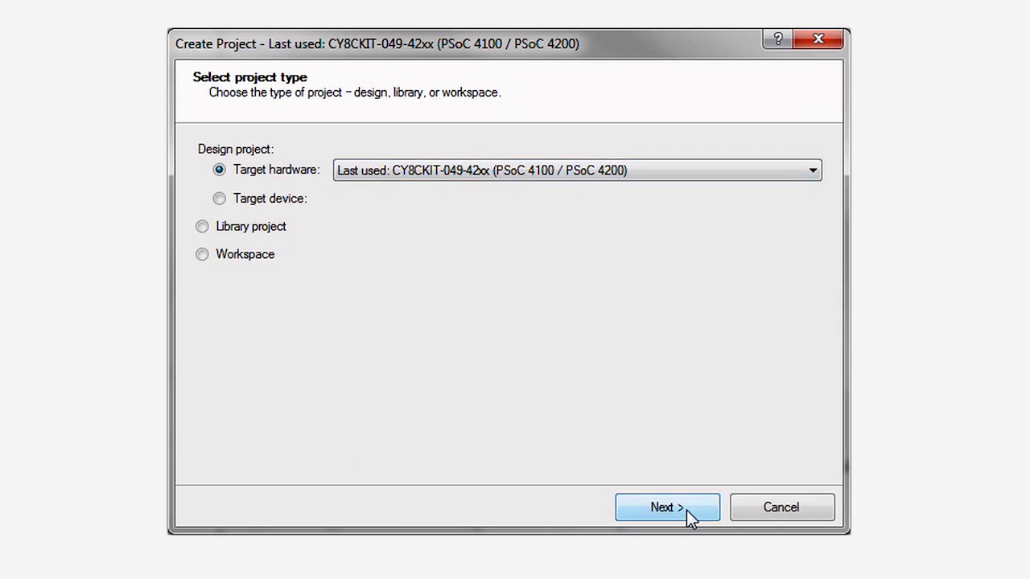
click(666, 506)
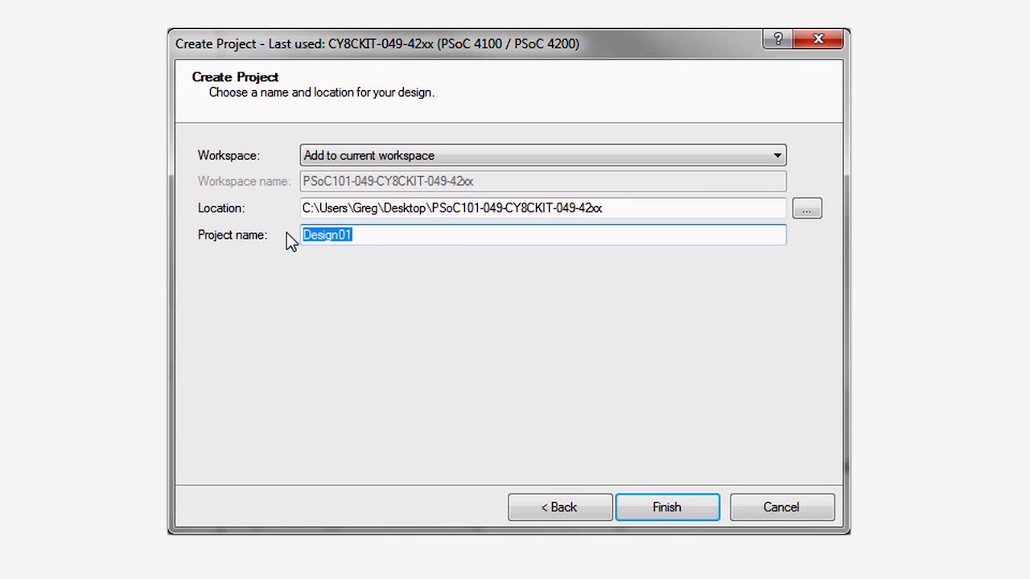
click(666, 506)
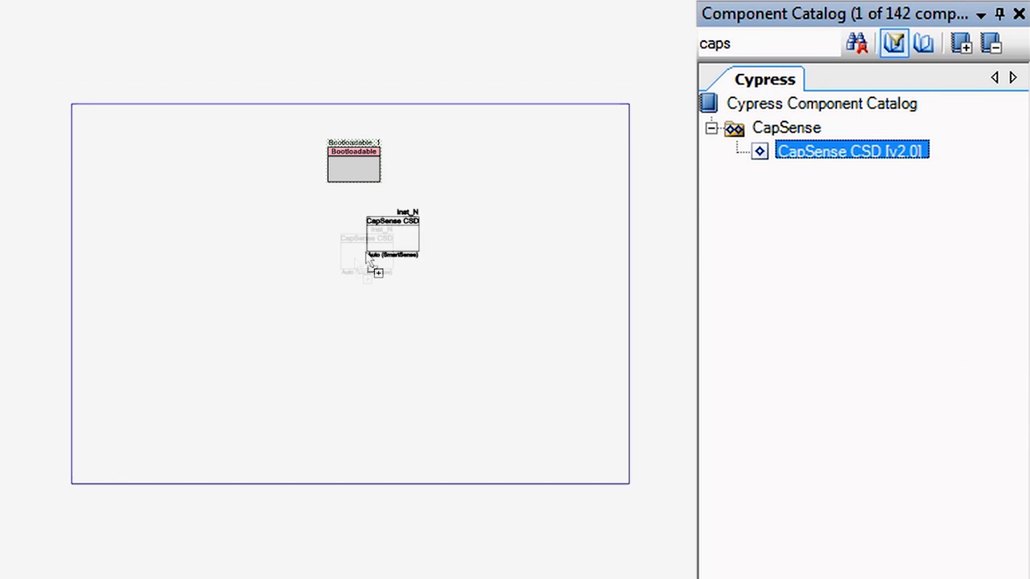
Configure the CapSense CSD component as a five-element linear slider in Widgets Config.
double_click(393, 238)
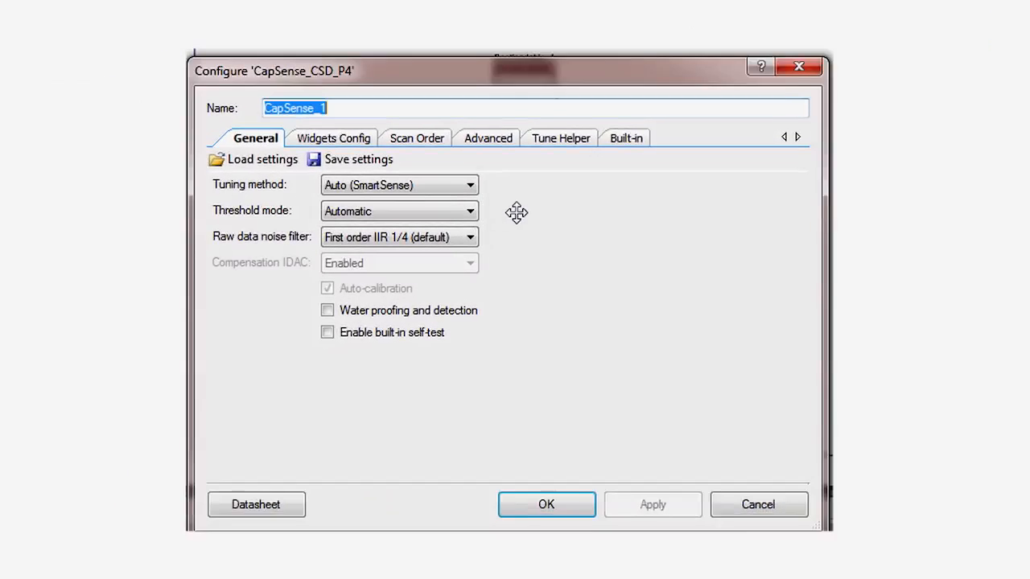
click(333, 138)
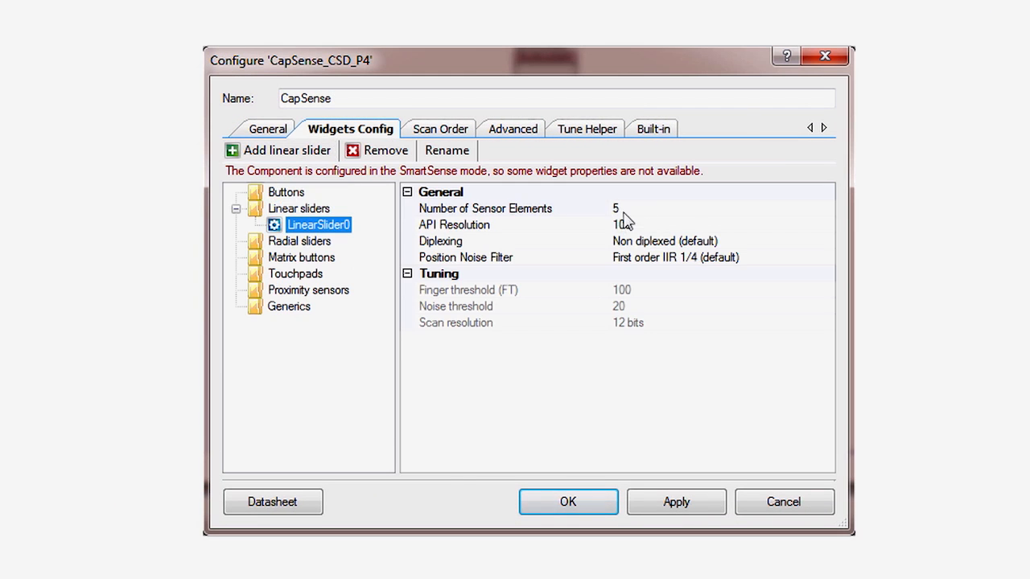
click(567, 502)
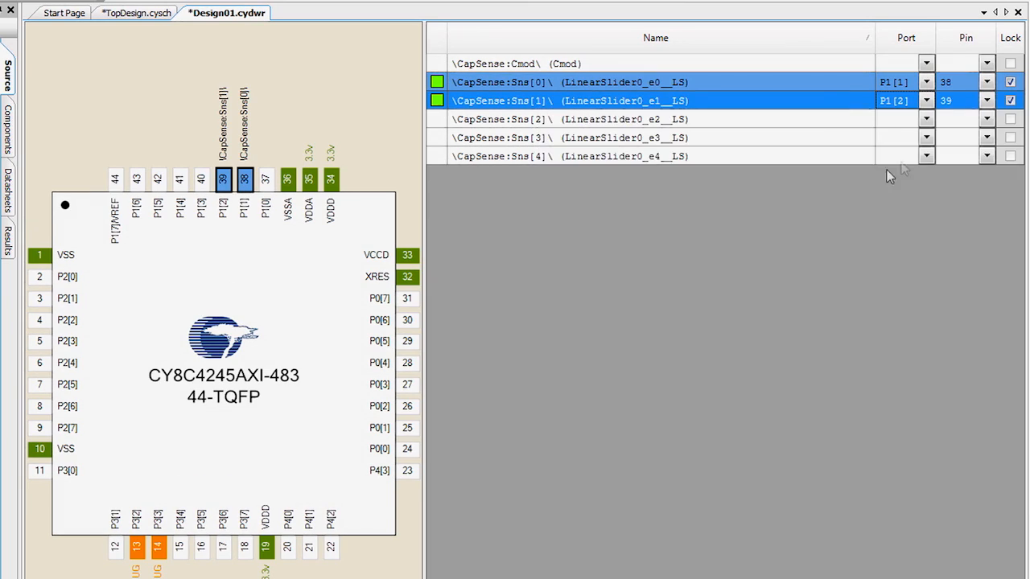
Assign Cmod to P4[2] and Sns[0]–Sns[4] to P1[1]–P1[5], then return to TopDesign.
click(927, 138)
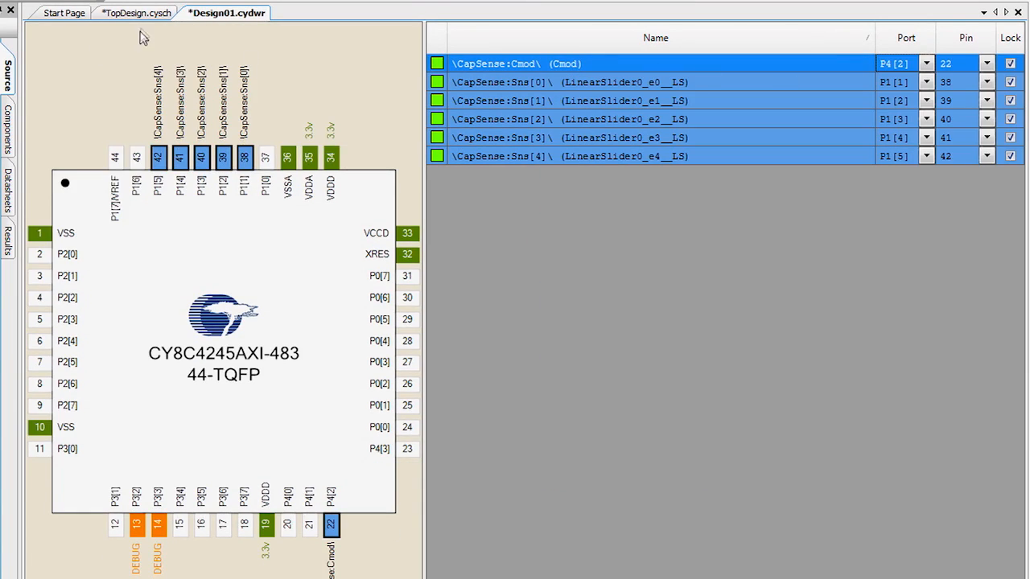
click(135, 13)
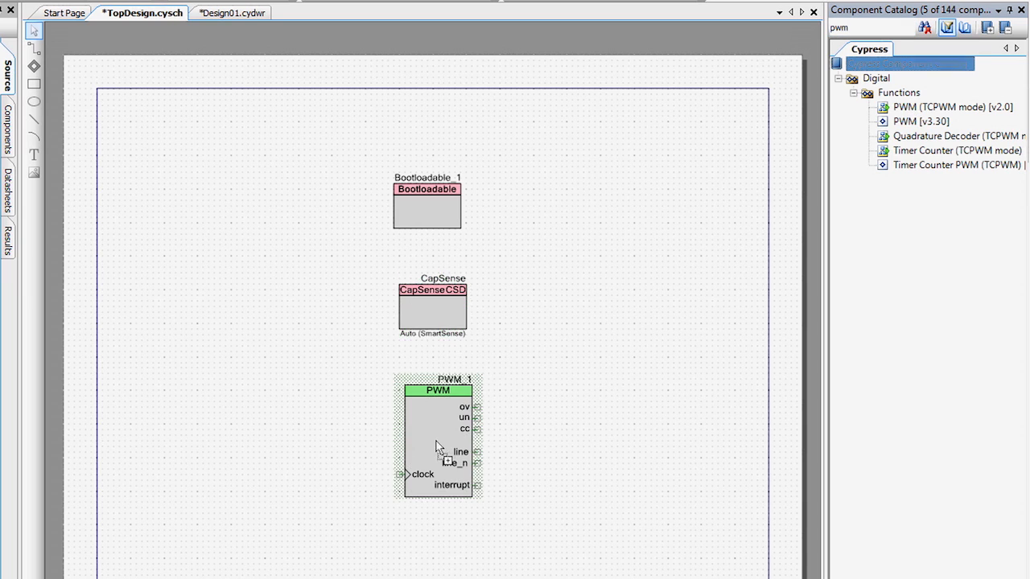
Place PWM, Clock and a Digital Output Pin renamed LED, wired to the PWM line output.
double_click(437, 435)
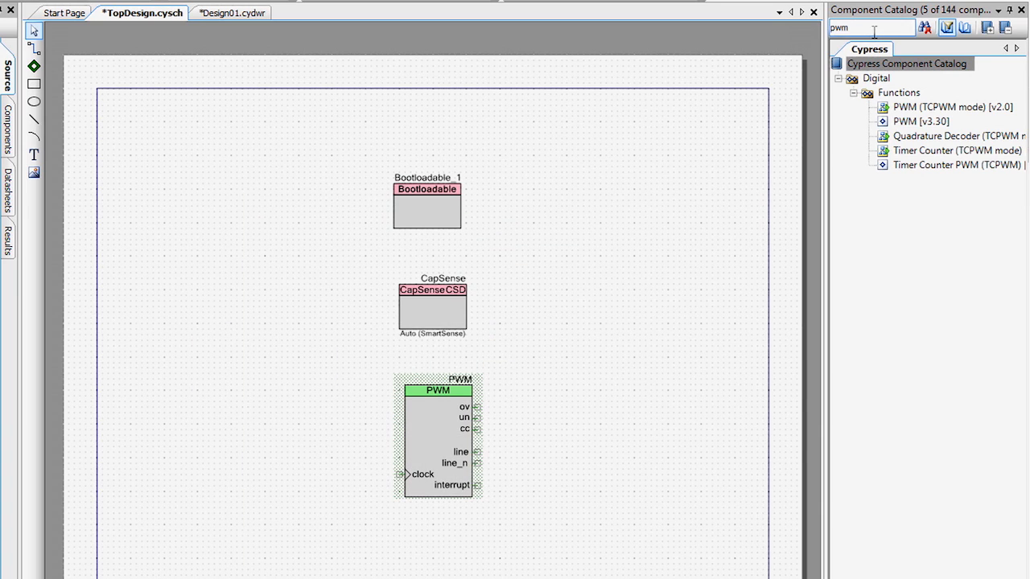
text(clock)
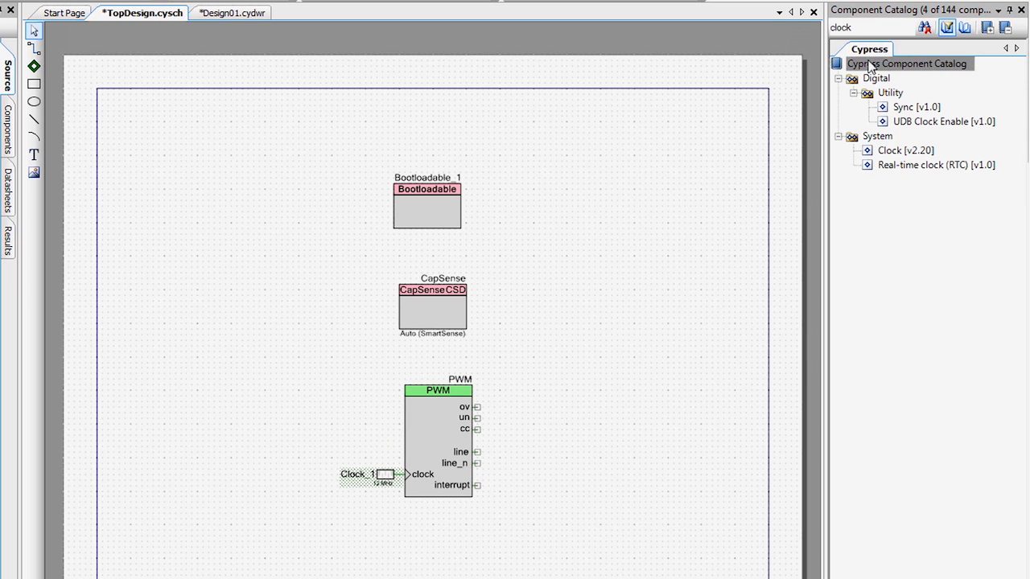
text(pin)
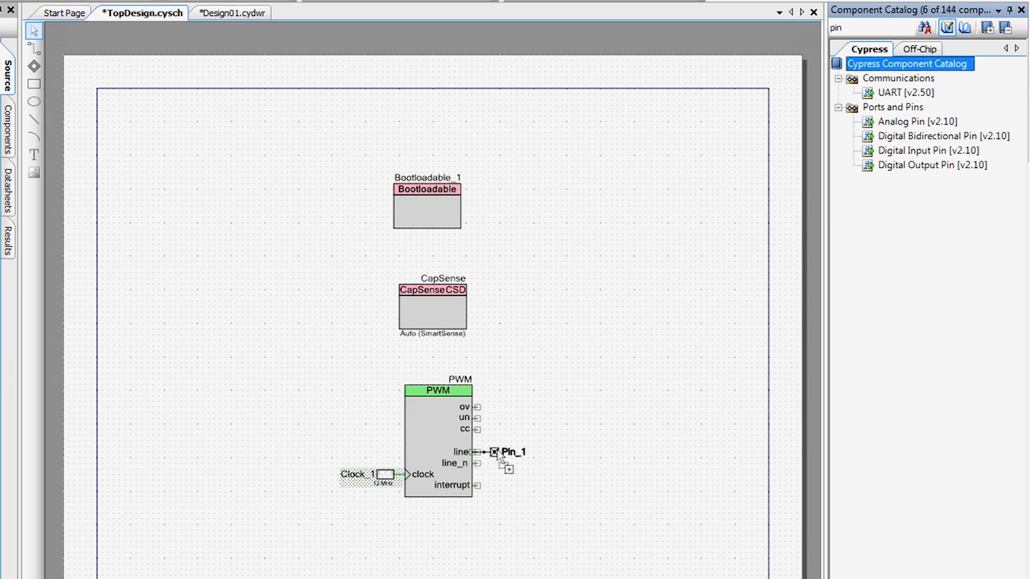
double_click(512, 451)
text(LED)
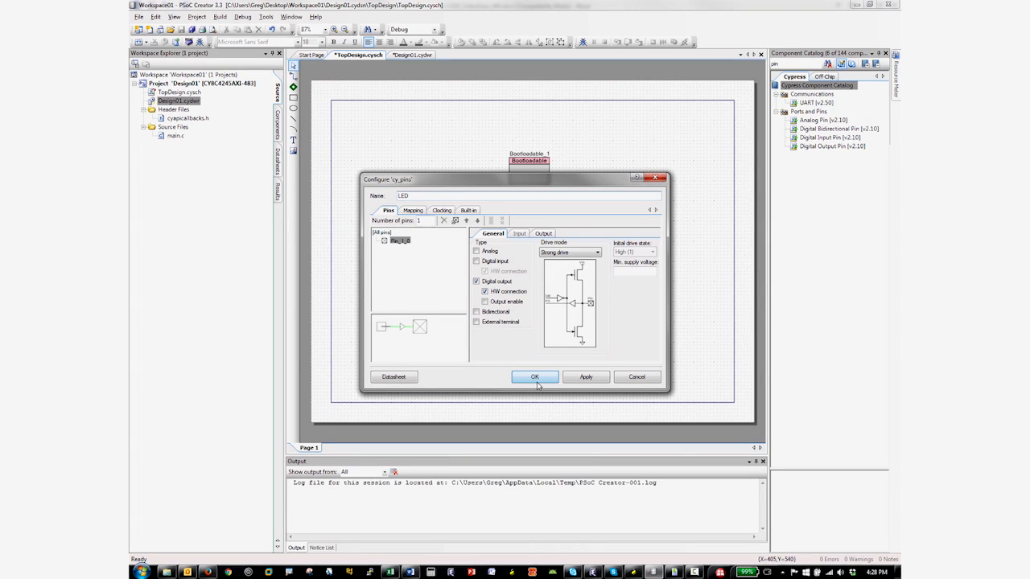
click(534, 377)
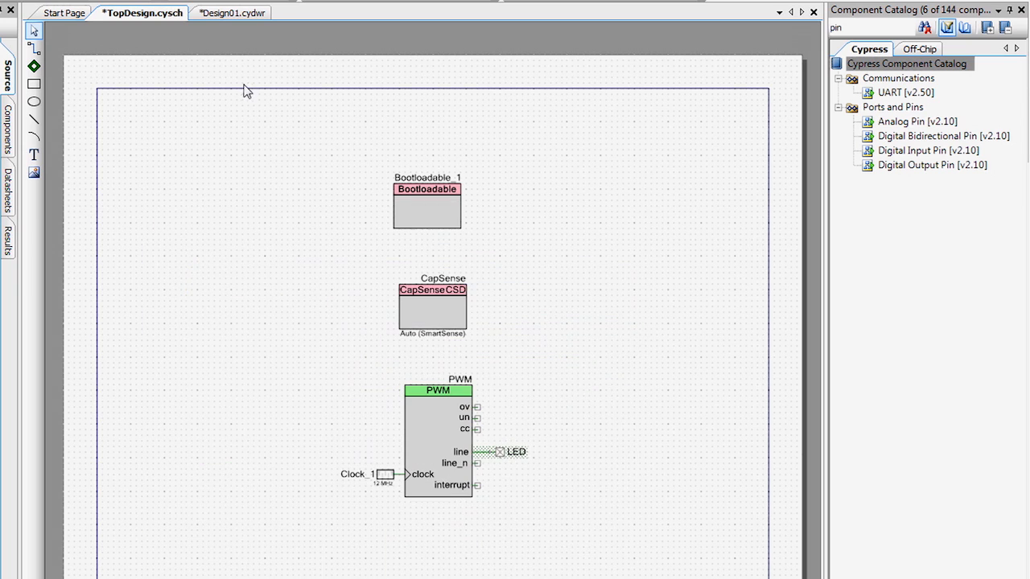
Assign the LED output to port P1[6] in Design01.cydwr and move to main.c.
click(232, 13)
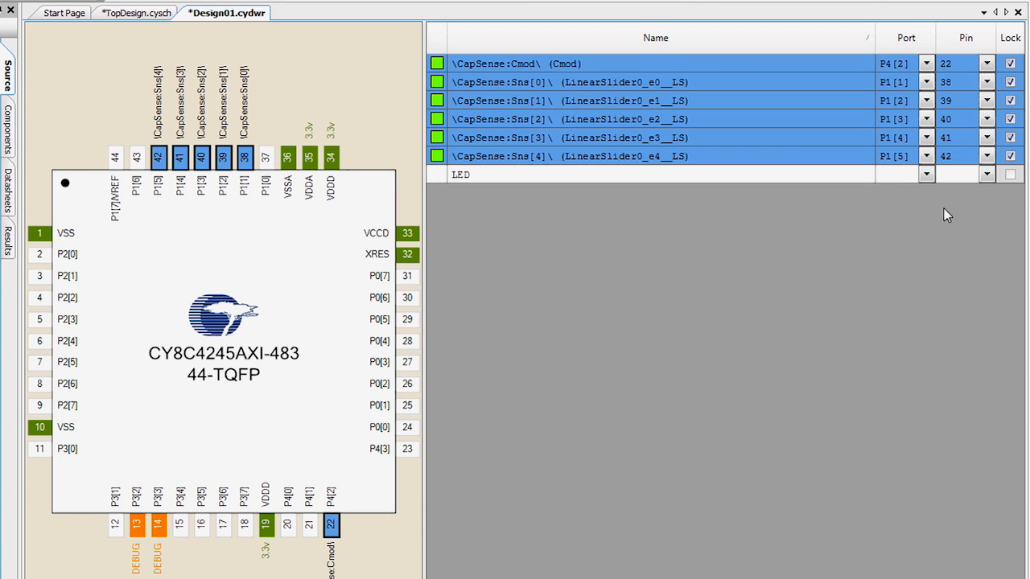
click(927, 174)
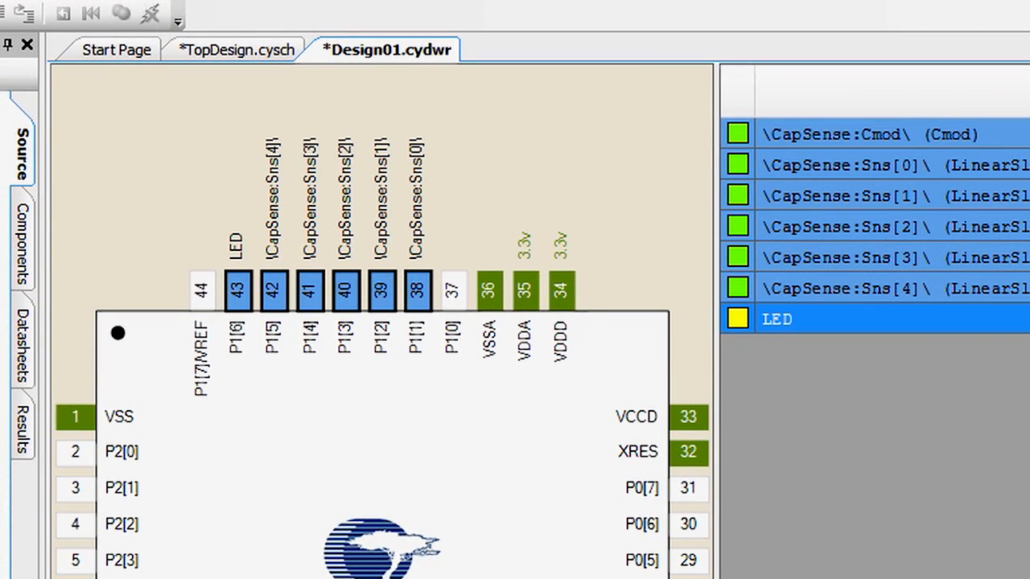
click(766, 13)
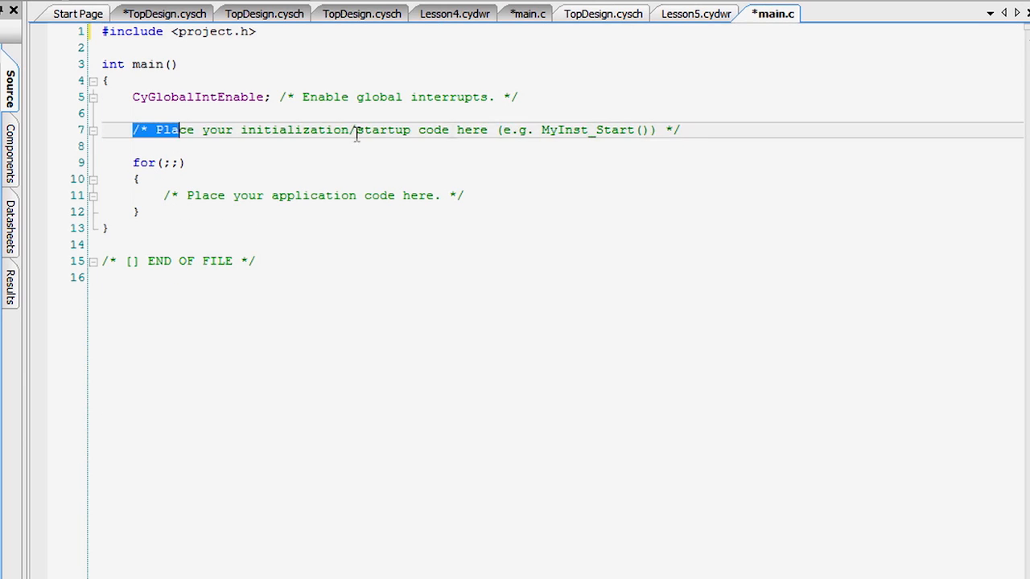
Add CapSense_Start, InitializeAllBaselines, ScanEnabledWidgets and PWM_Start calls with comments before the loop.
text(CapS)
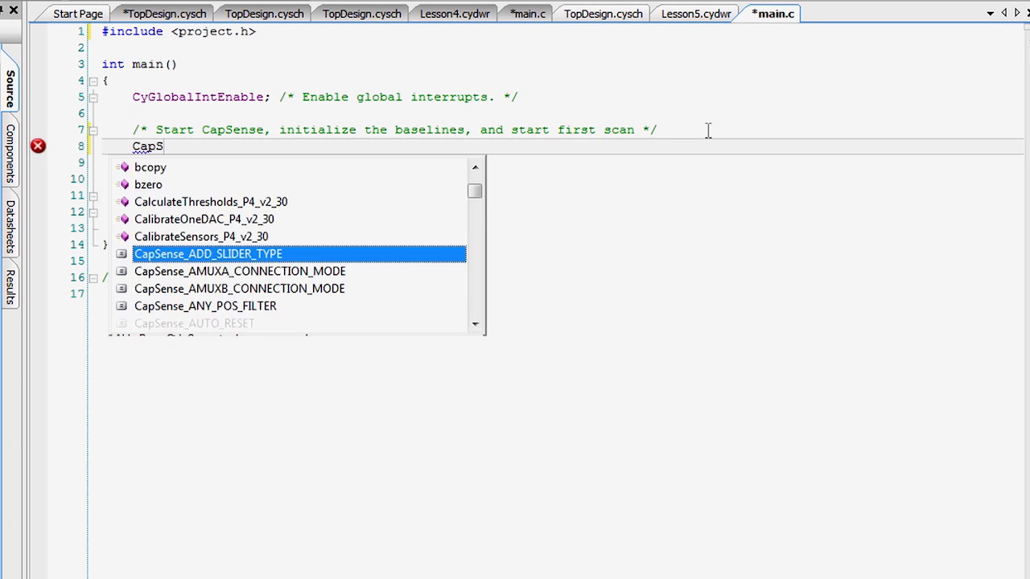
text(CapSense_Start())
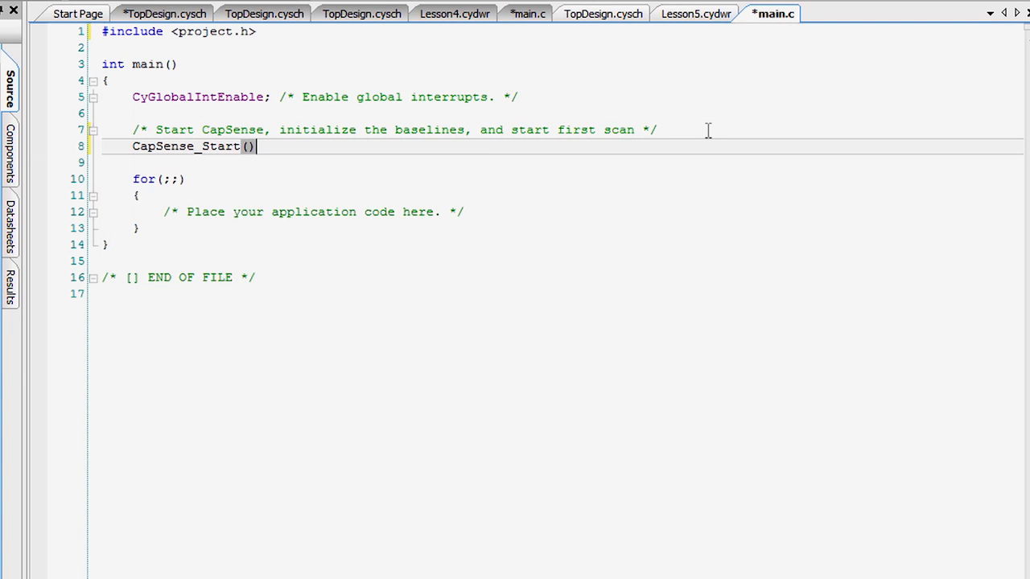
text(CapSense_InitializeAllBaselines()
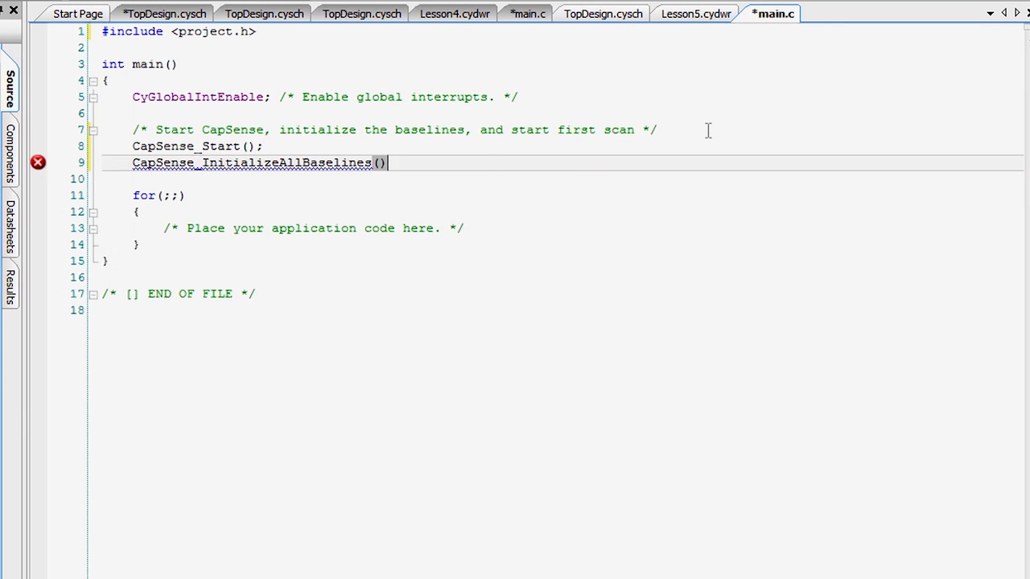
text(CapSense_ScanEnabledWidgets();)
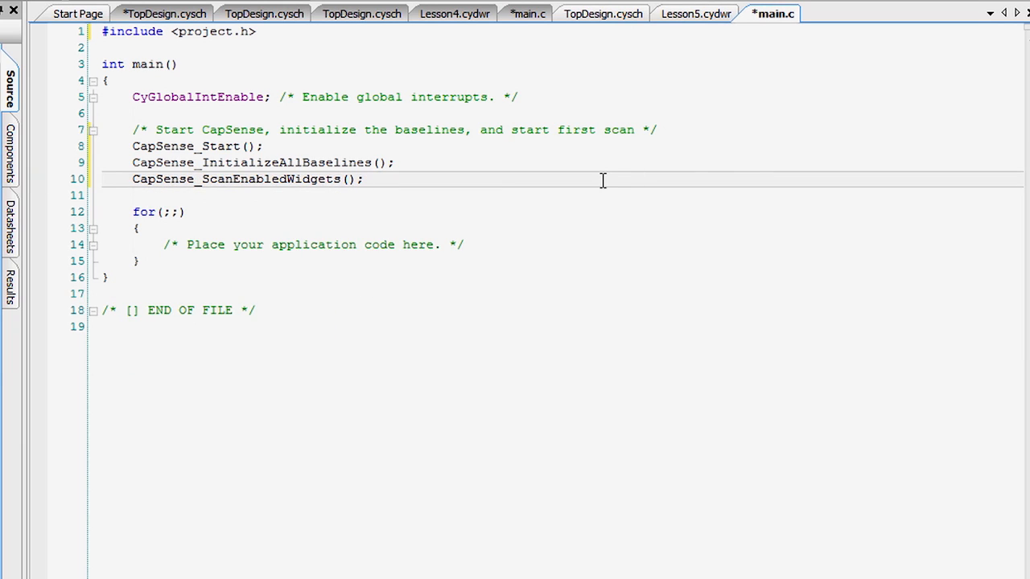
text(/* Start the PWM */)
text(PWM_Start()
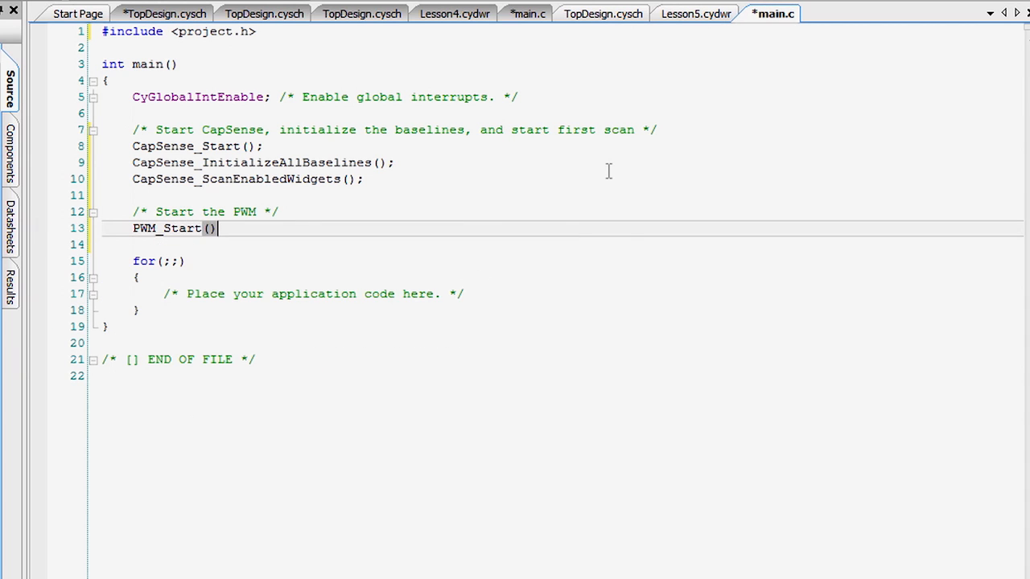
text(if(CapSense_IsBusy() == 0)
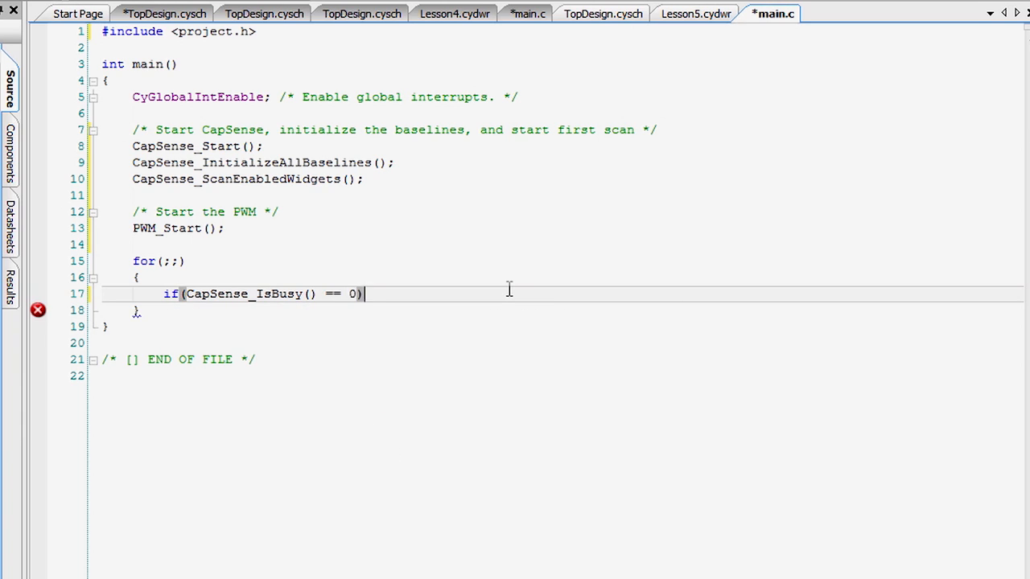
Read CapSense_GetCentroidPos into value when not busy and call PWM_WriteCompare(value) if value != 0xFFFF.
text(/* Only do this when a scan has completed */)
text(uint16)
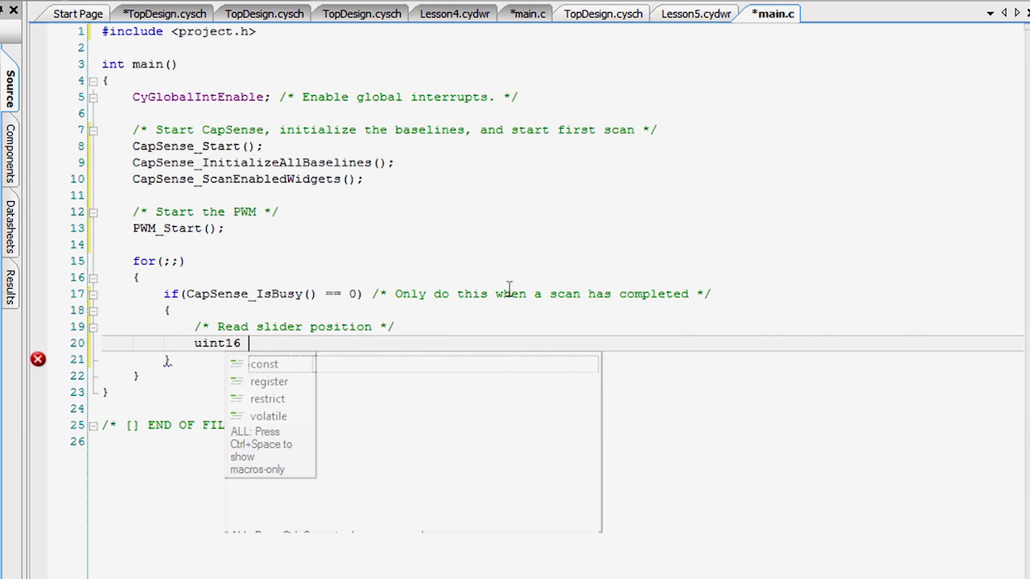
text(value = CapSense_GetCentroidPos( CapSense_LINEARSLIDER0__LS );)
text(/* If no finger is)
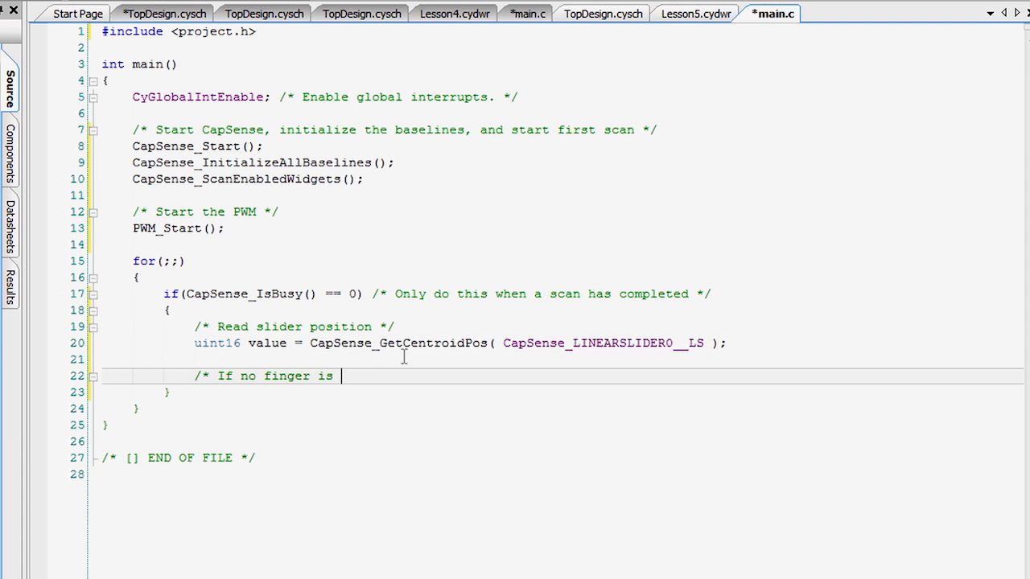
text(on the slider, it returns 0xFFFF */)
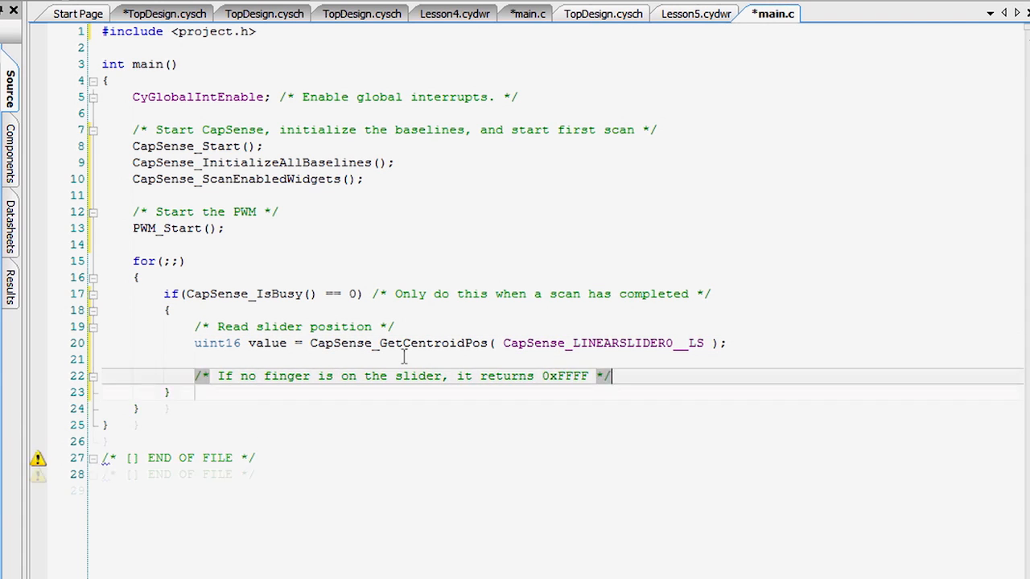
text(if (value != 0xFFFF)
text(/* Change PWM duty cy)
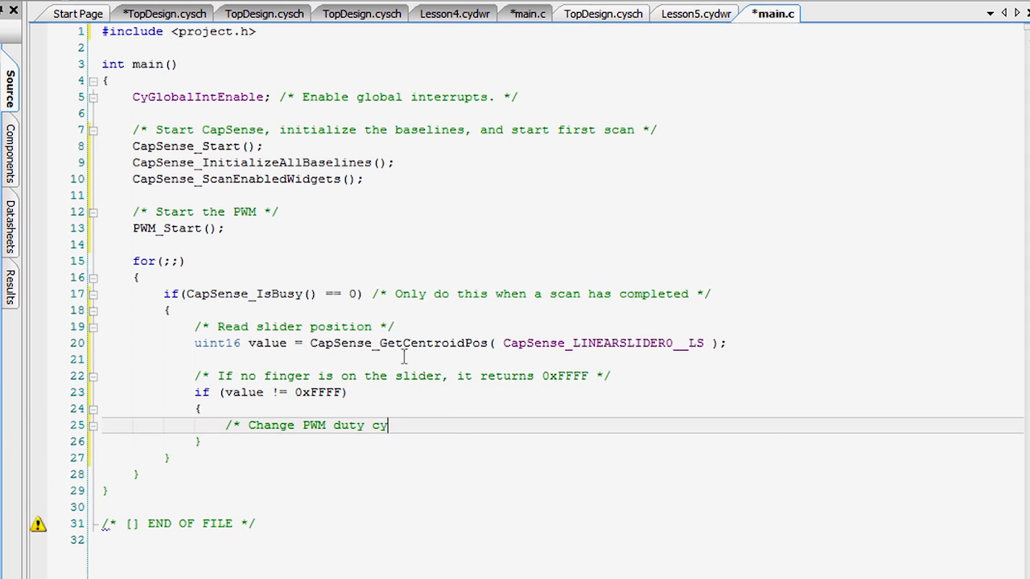
text(PWM_WriteCompare( value );)
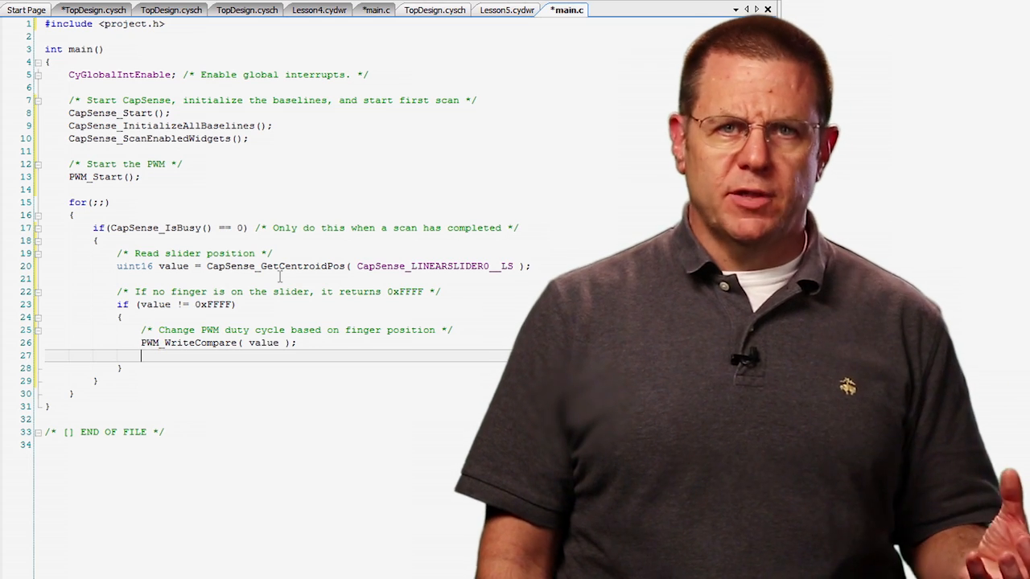
text(/* Update CapSen)
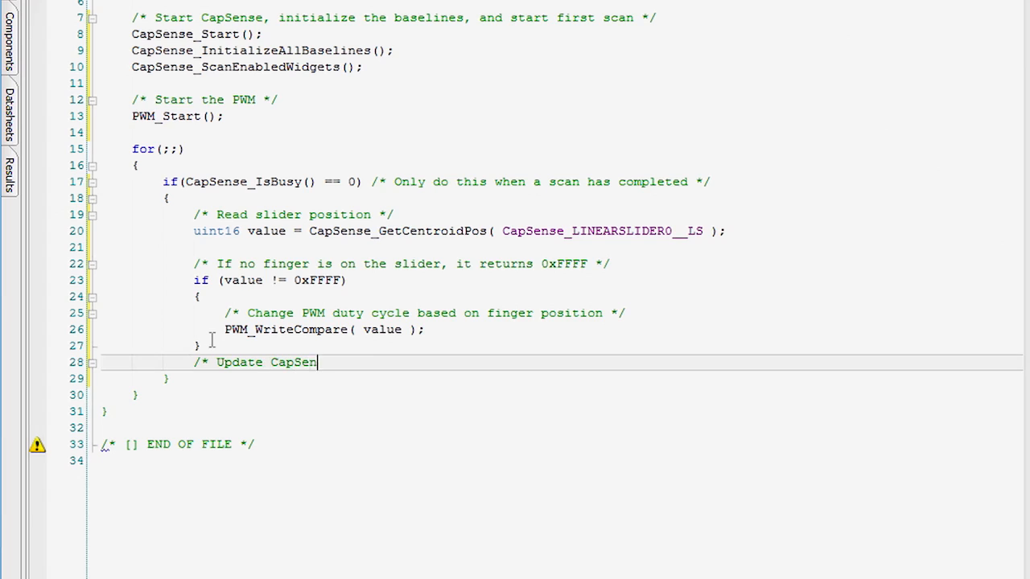
Add CapSense_UpdateEnabledBaselines() and CapSense_ScanEnabledWidgets() with a comment after the if block.
text(se baselines and start the next scan */)
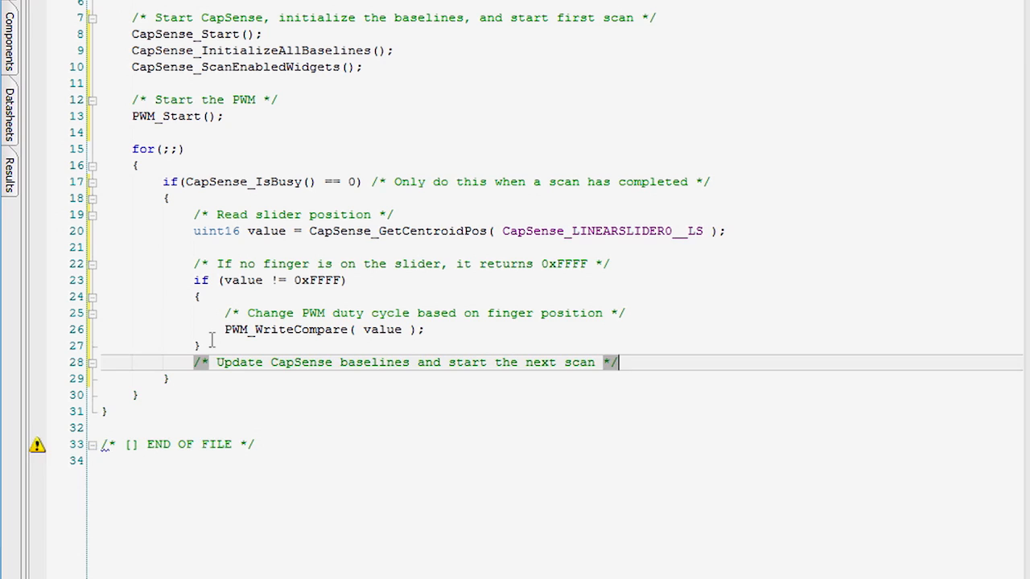
text(CapSense_UpdateEnabledBaselines();)
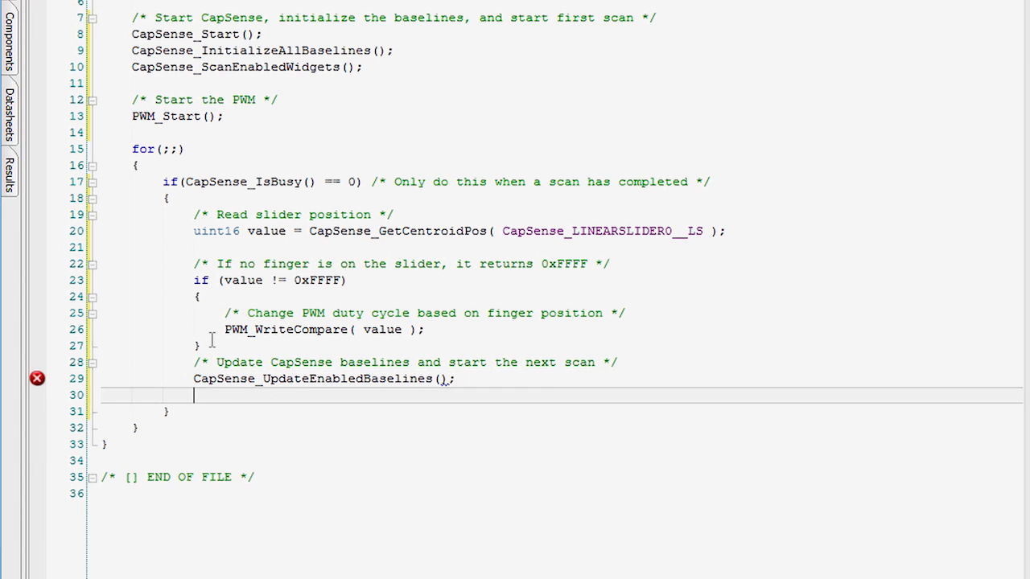
text(CapSense_ScanEnabledWidgets())
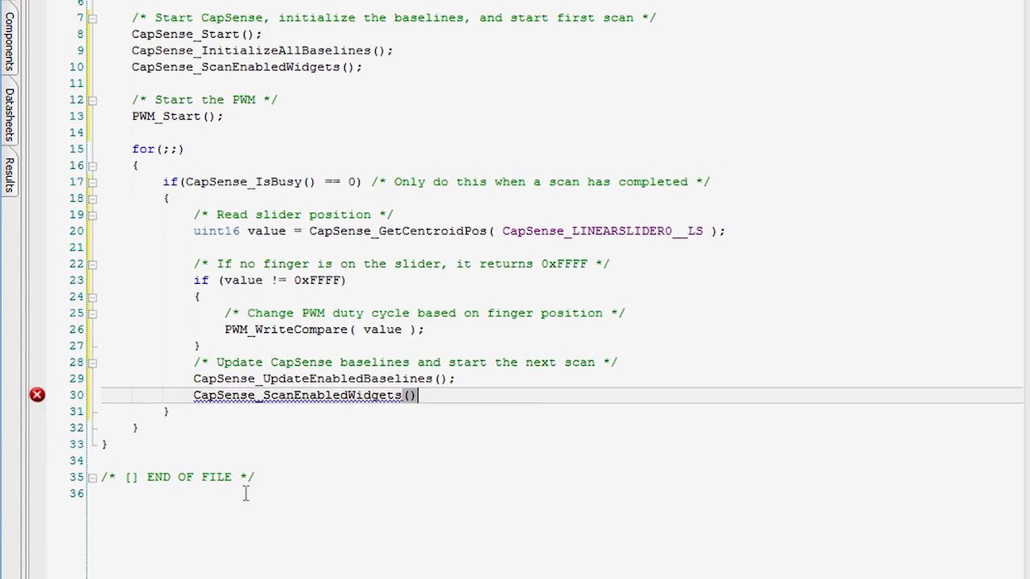